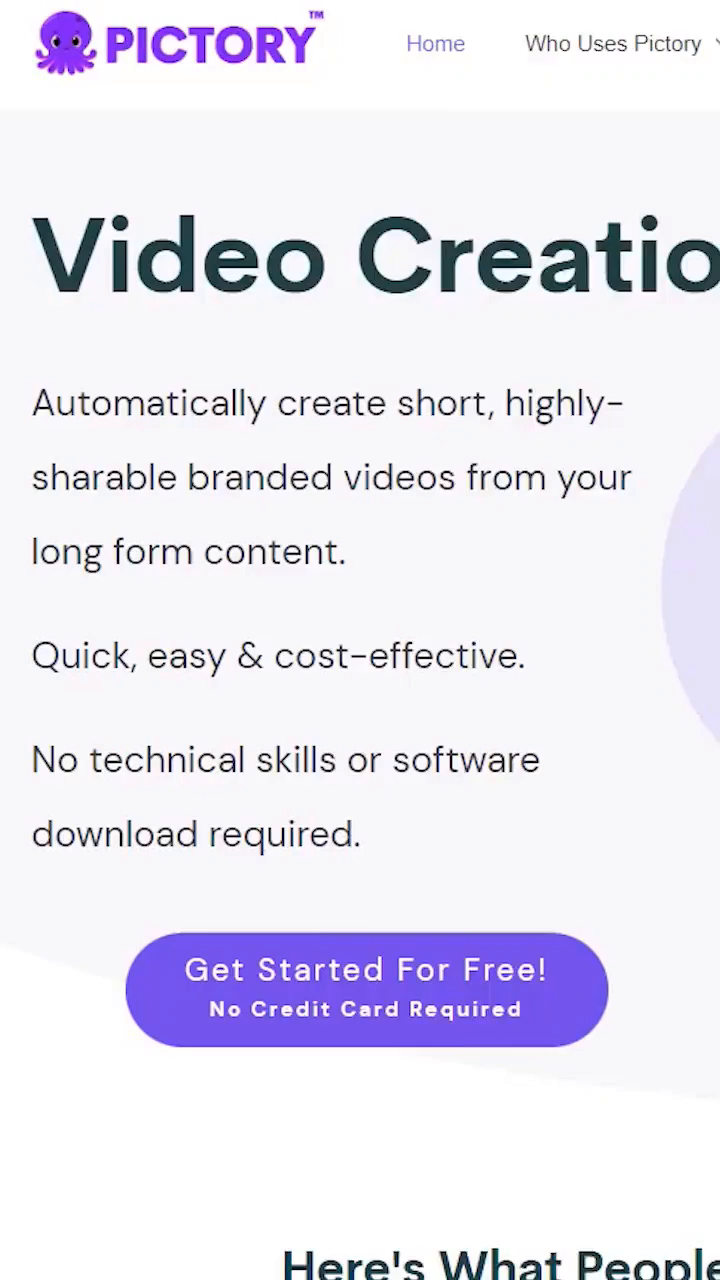
- Title the script 'Farm Video' and submit the drone farming script to build scenes
{"action": "scroll", "scroll_direction": "down", "scroll_amount": 3}
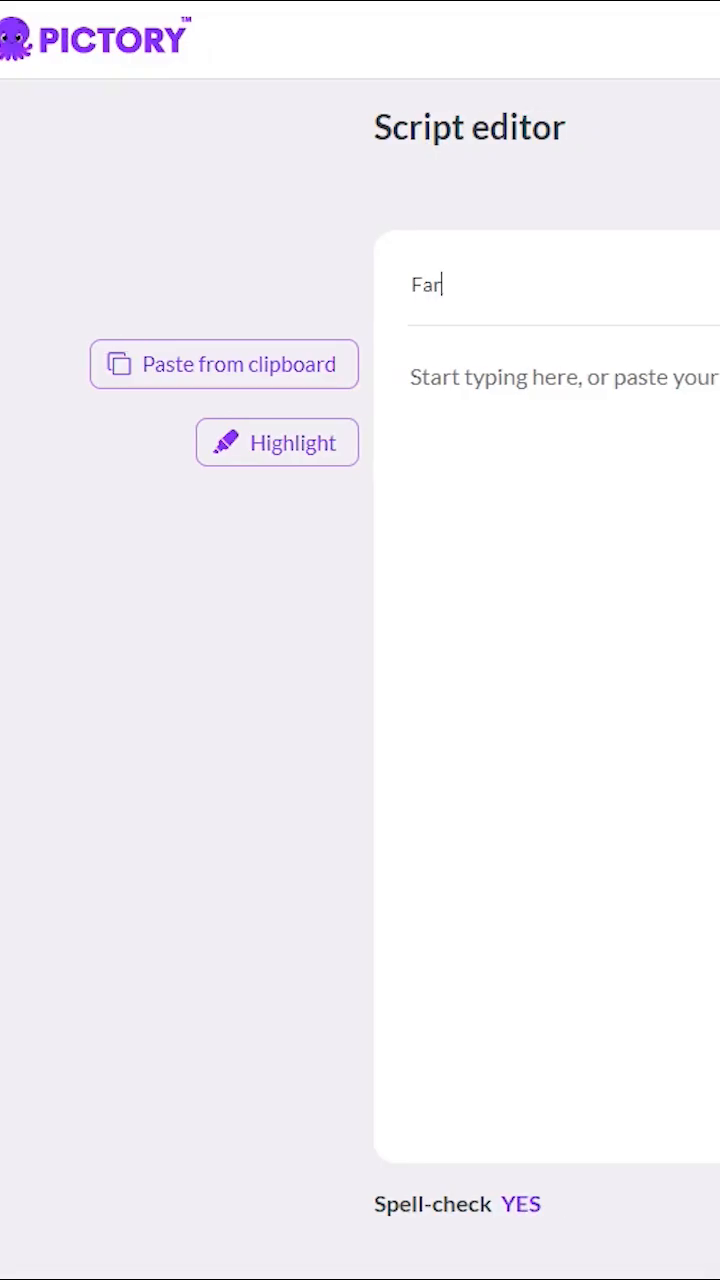
{"action": "type", "text": "m Video"}
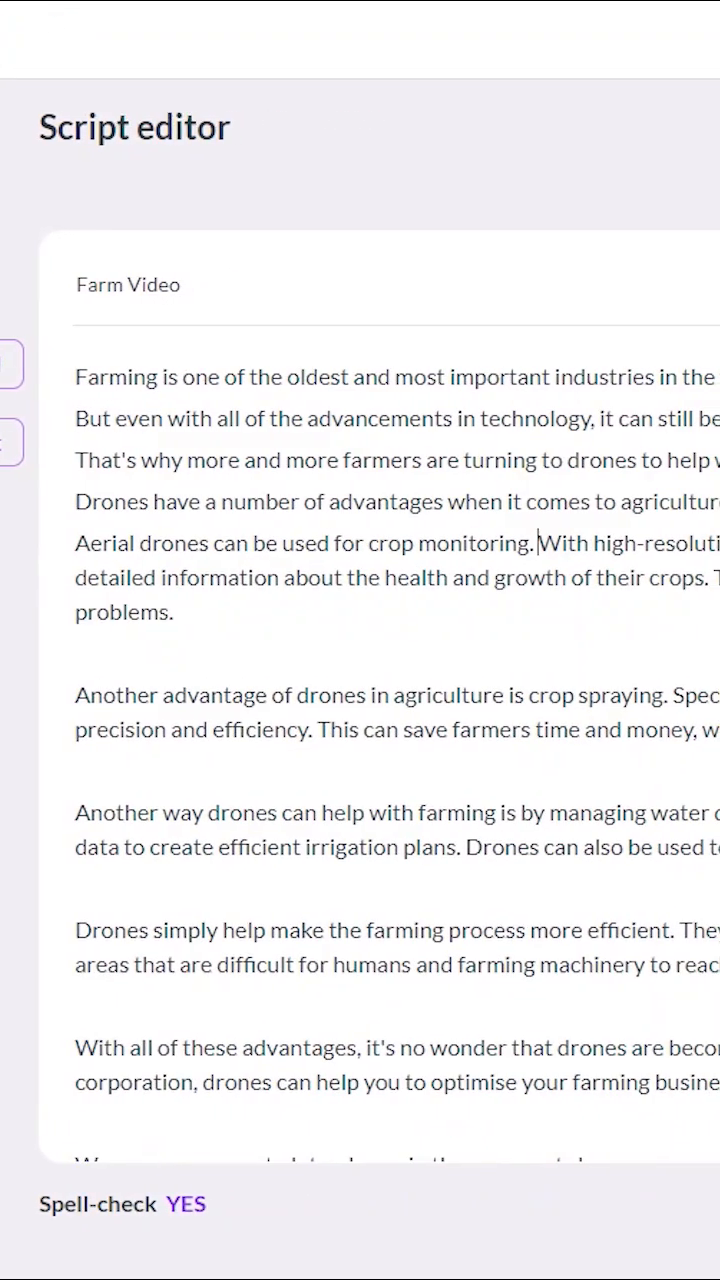
{"action": "left_click", "coordinate": [567, 193]}
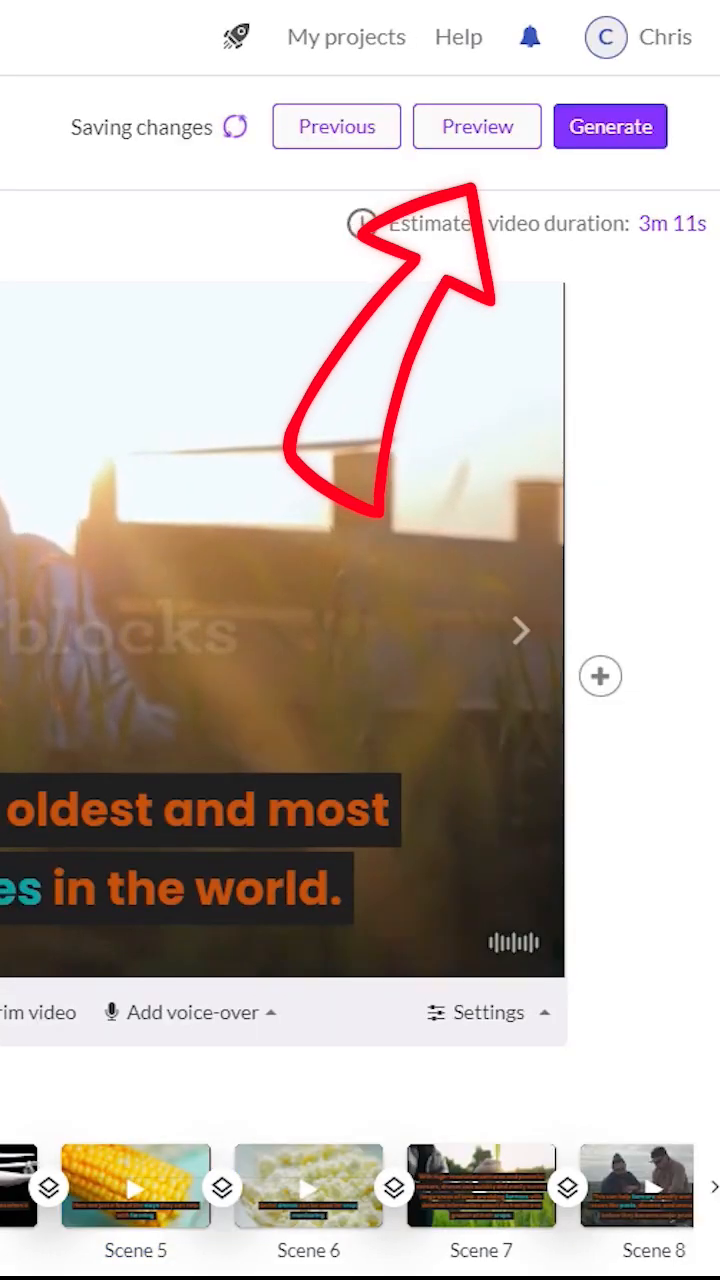
- Replace scene 5's clip with aerial drone footage and bring up the voice-over options
{"action": "left_click", "coordinate": [59, 243]}
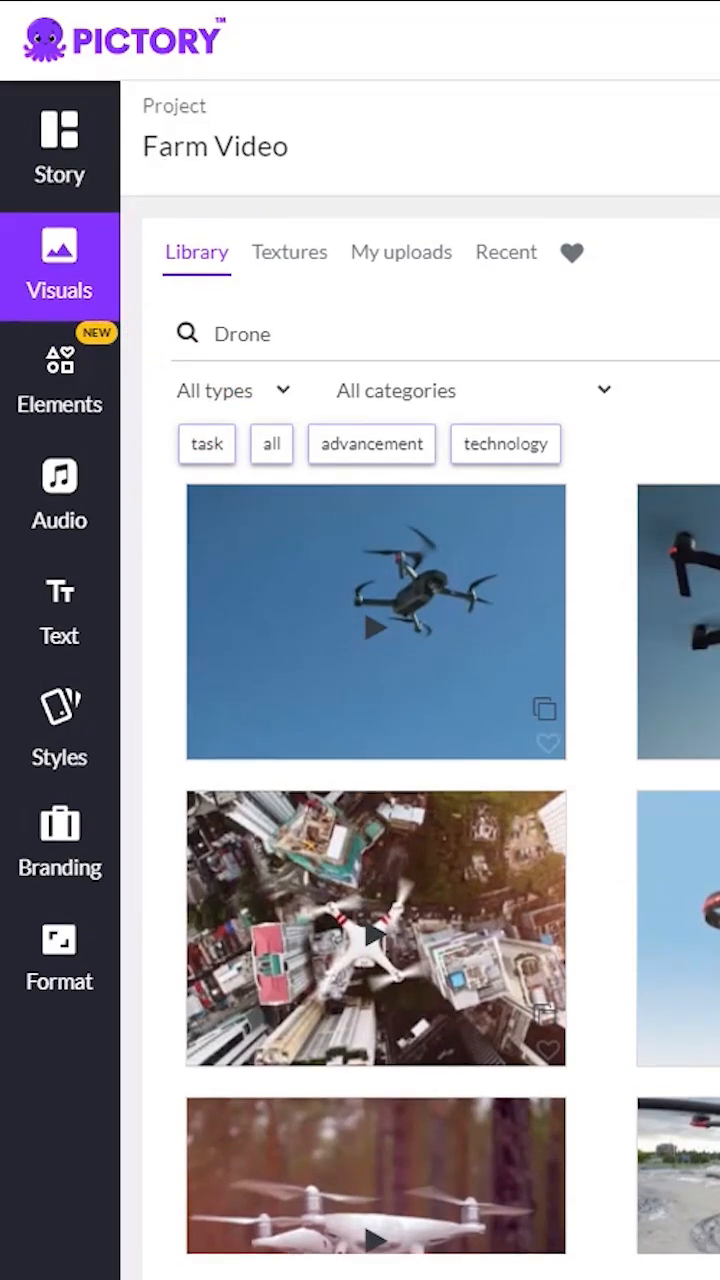
{"action": "left_click", "coordinate": [59, 495]}
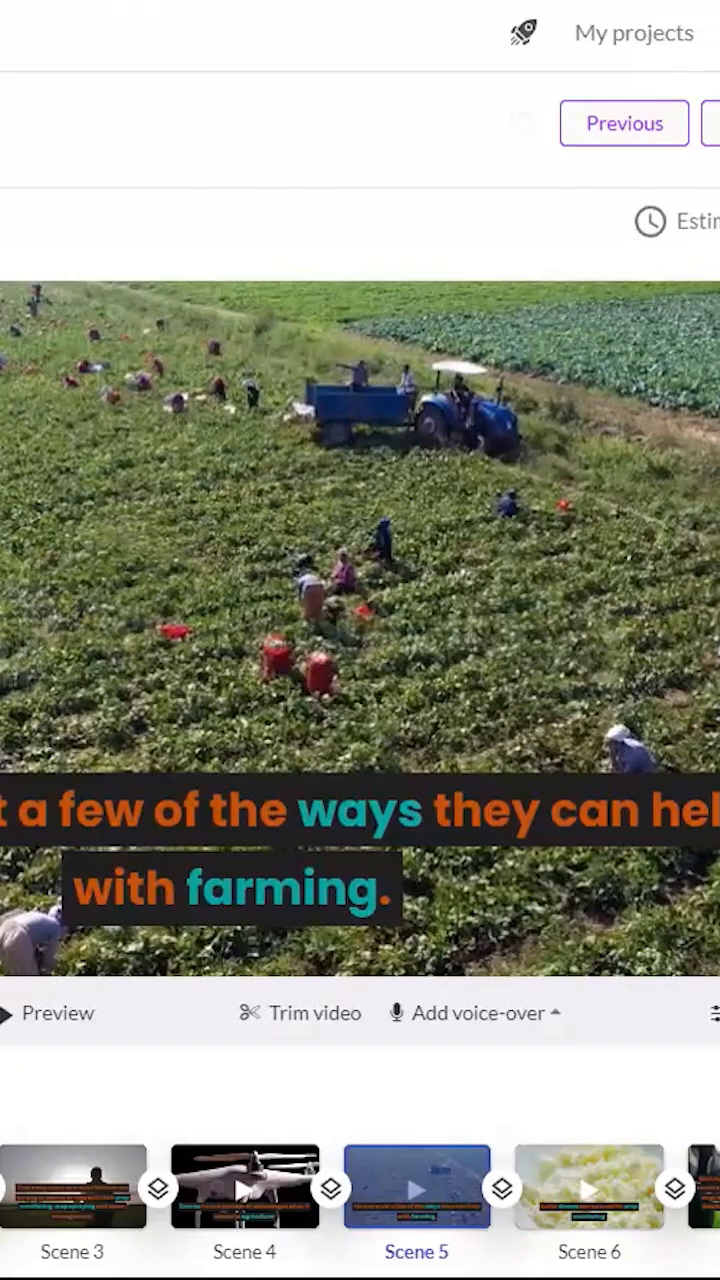
{"action": "left_click", "coordinate": [474, 1013]}
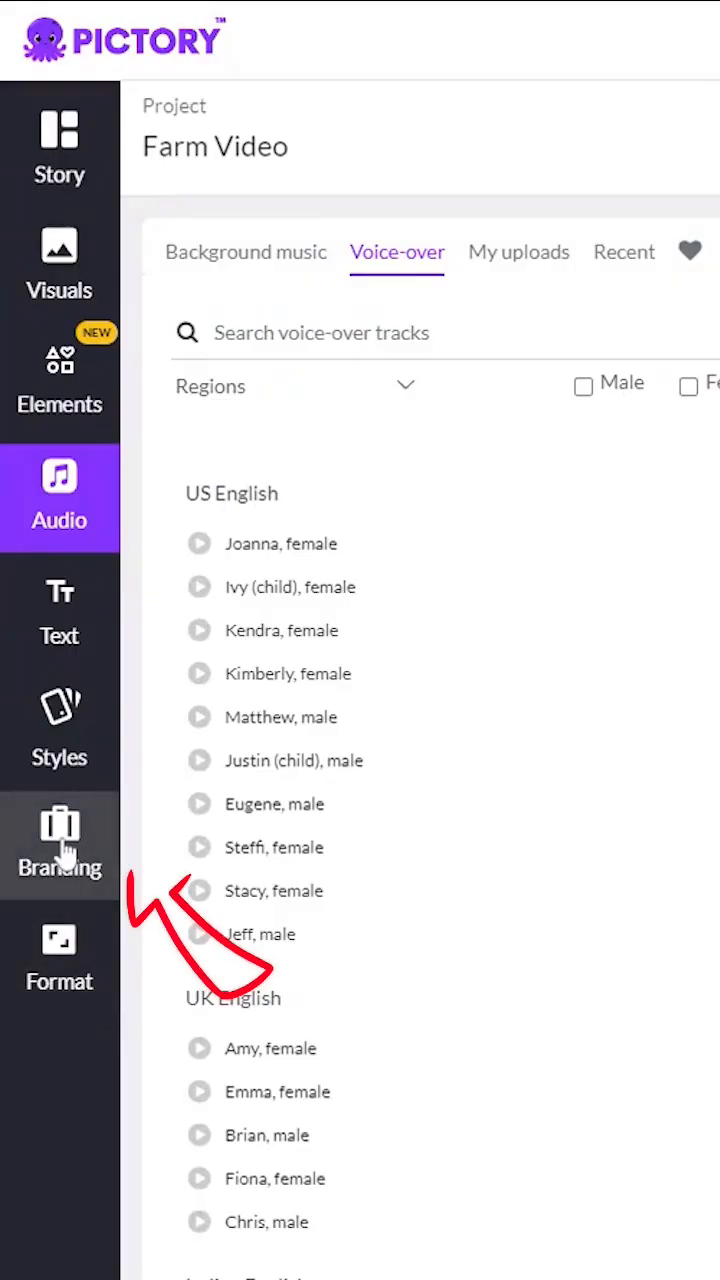
- Apply the Sunrise branding template and set the 16:9 landscape format
{"action": "left_click", "coordinate": [59, 840]}
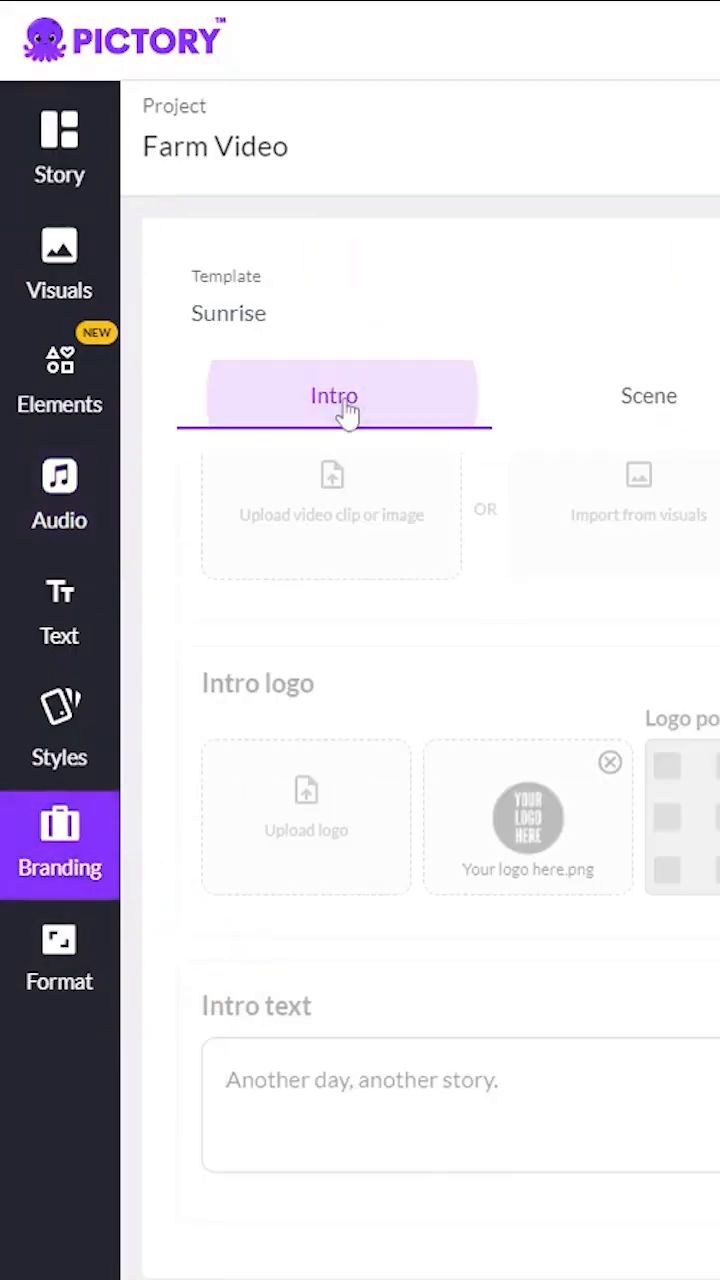
{"action": "left_click", "coordinate": [48, 955]}
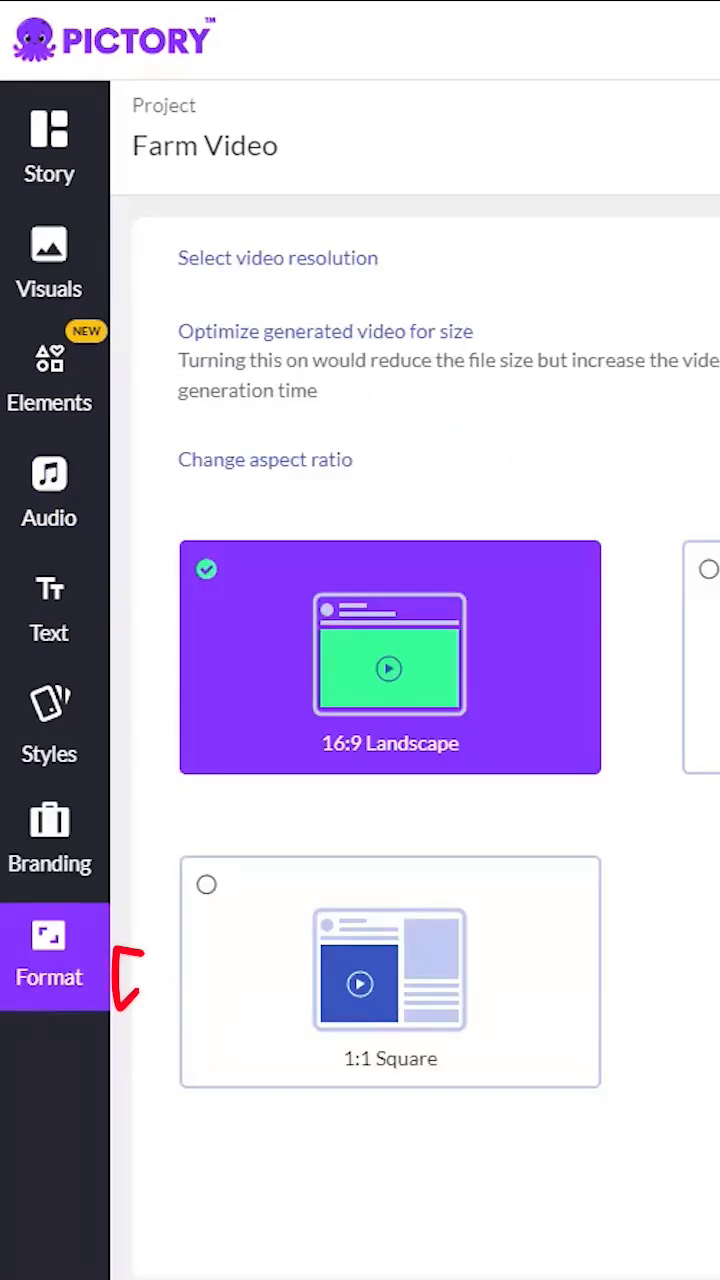